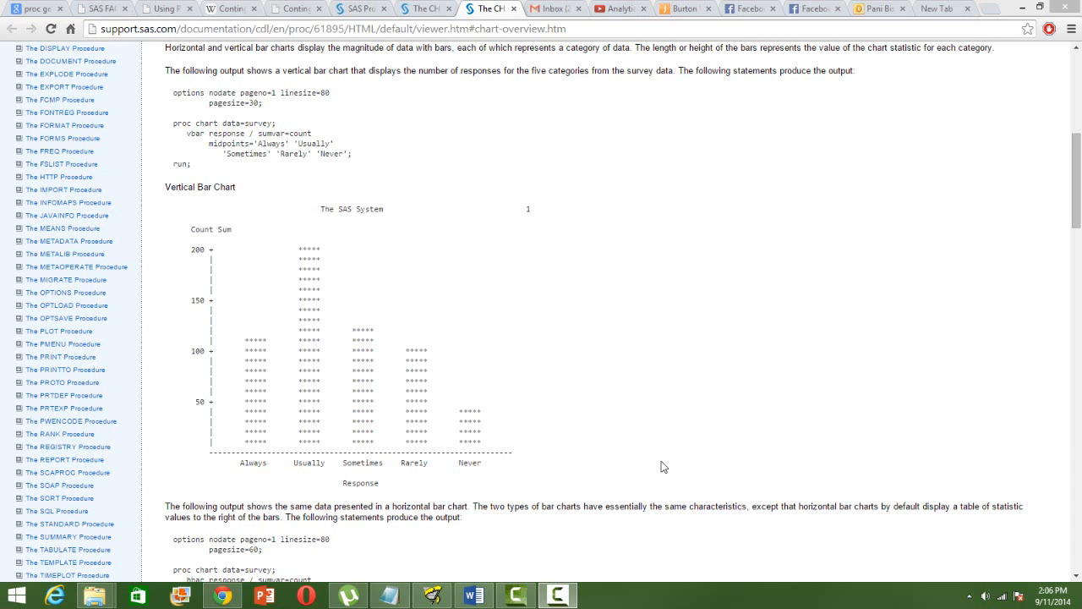
pyautogui.moveTo(1052, 152)
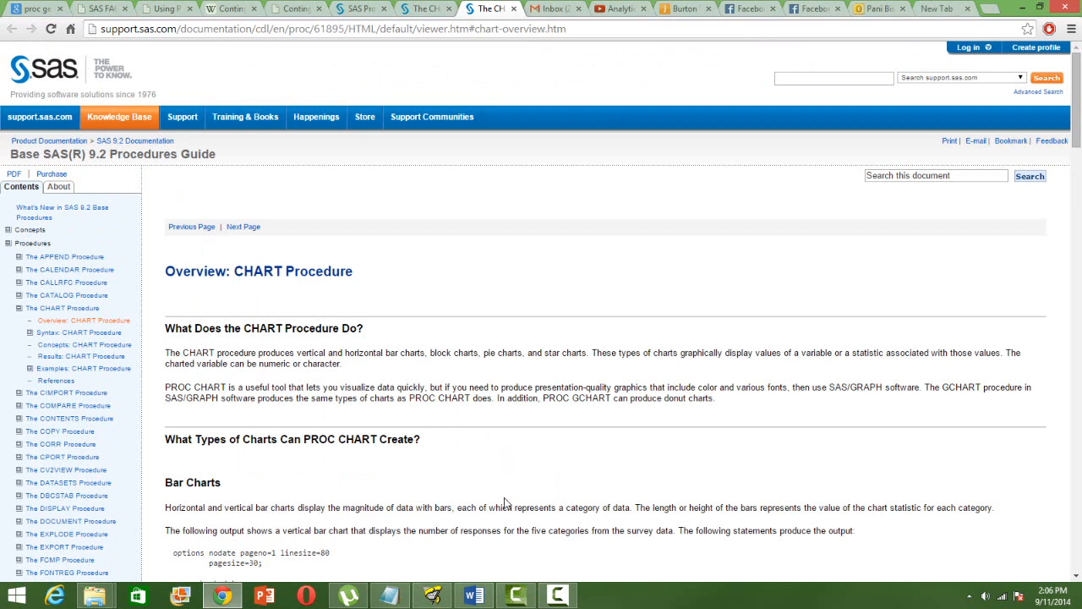
# Step: Scroll to the vertical bar chart code and briefly select its statements and the word 'count'
pyautogui.scroll(-3)
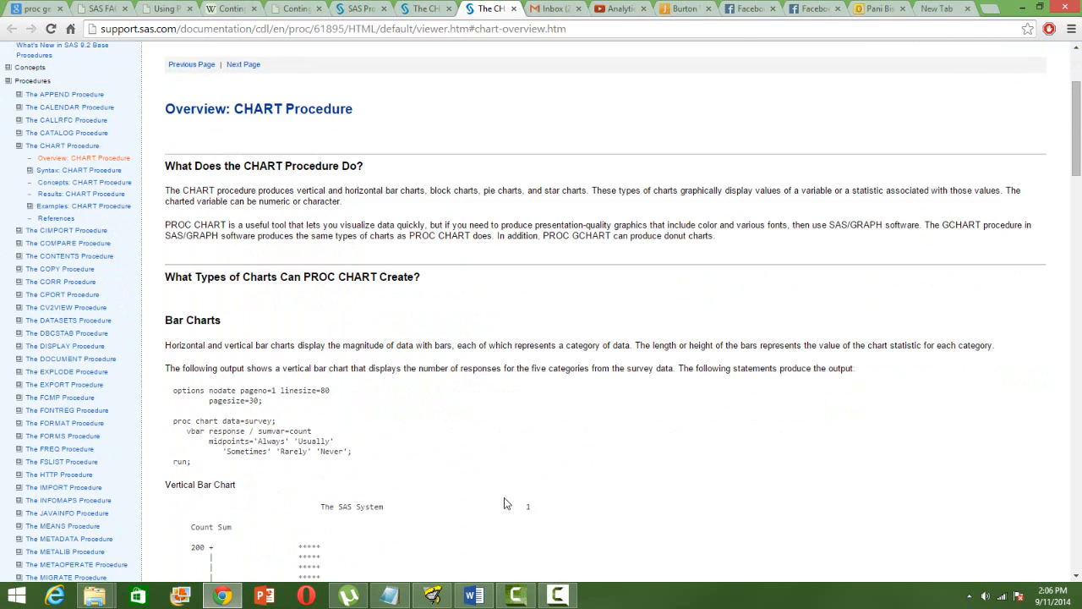
pyautogui.scroll(-3)
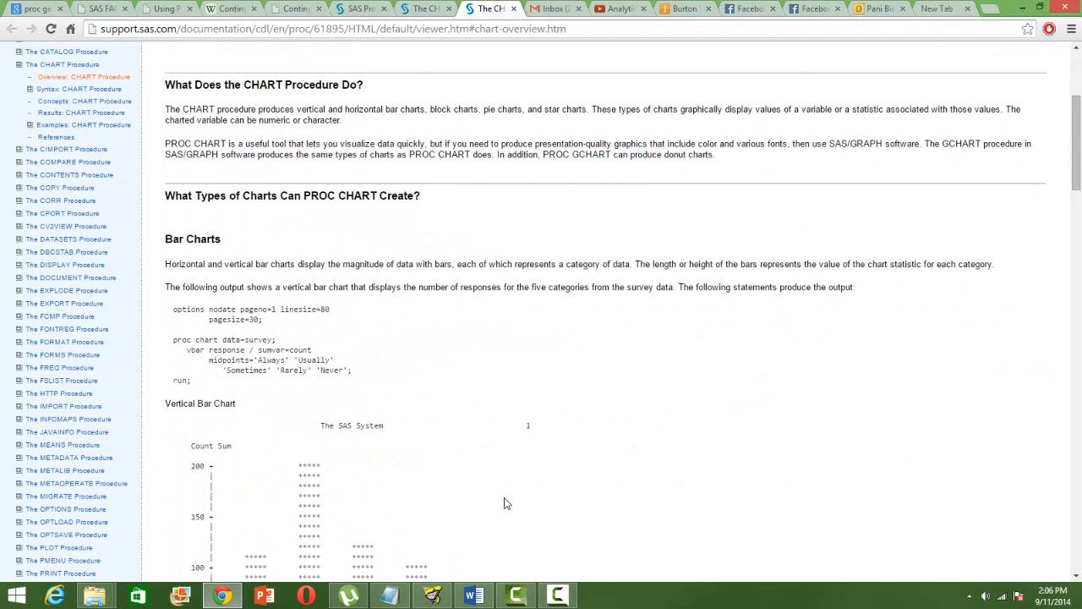
pyautogui.scroll(-3)
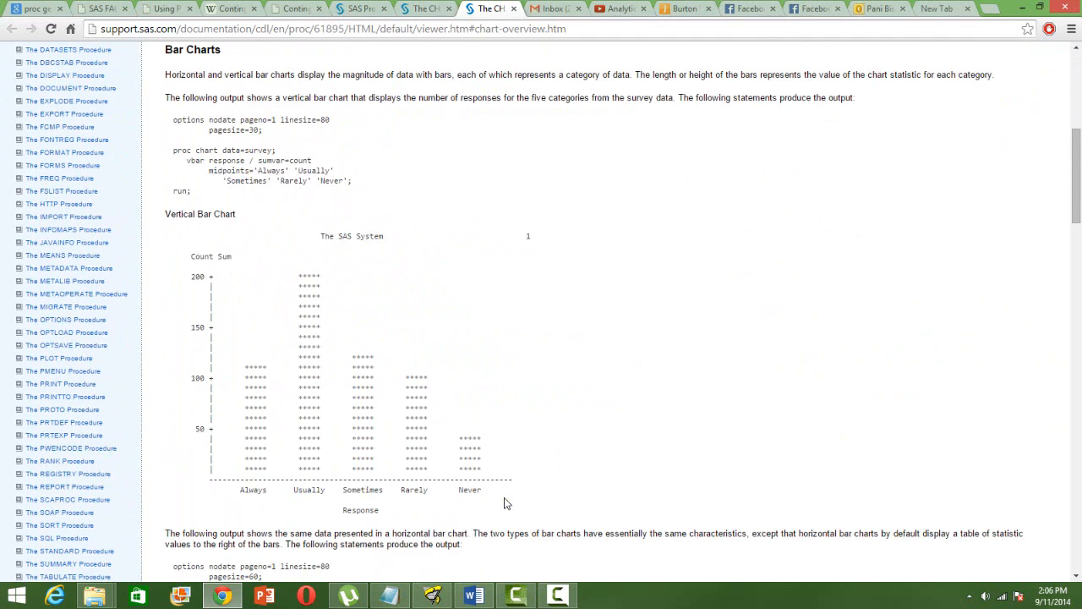
pyautogui.moveTo(359, 284)
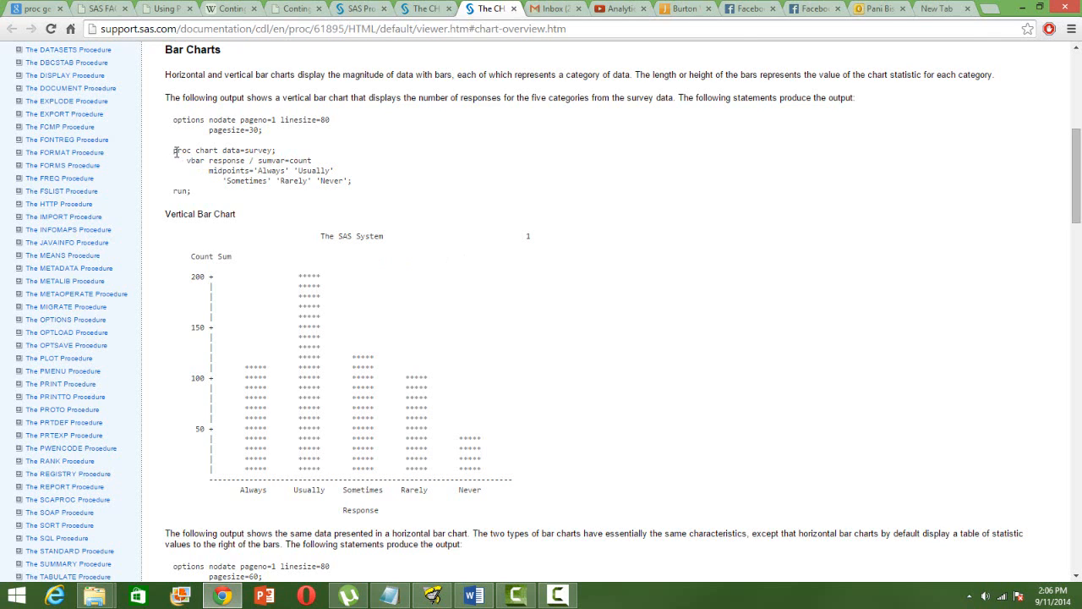
pyautogui.moveTo(176, 151); pyautogui.dragTo(189, 191)
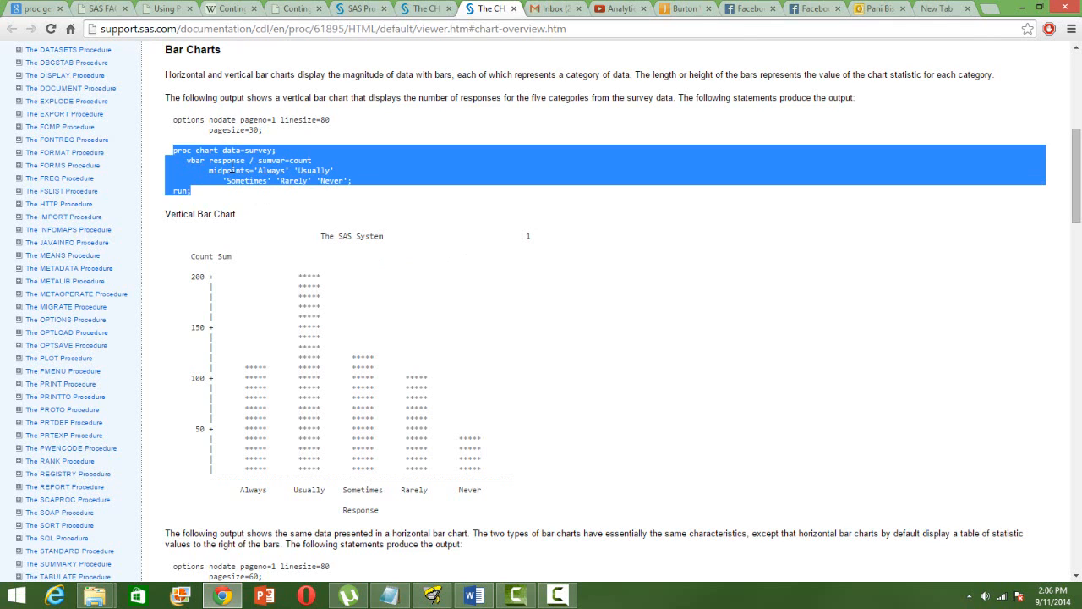
pyautogui.click(196, 166)
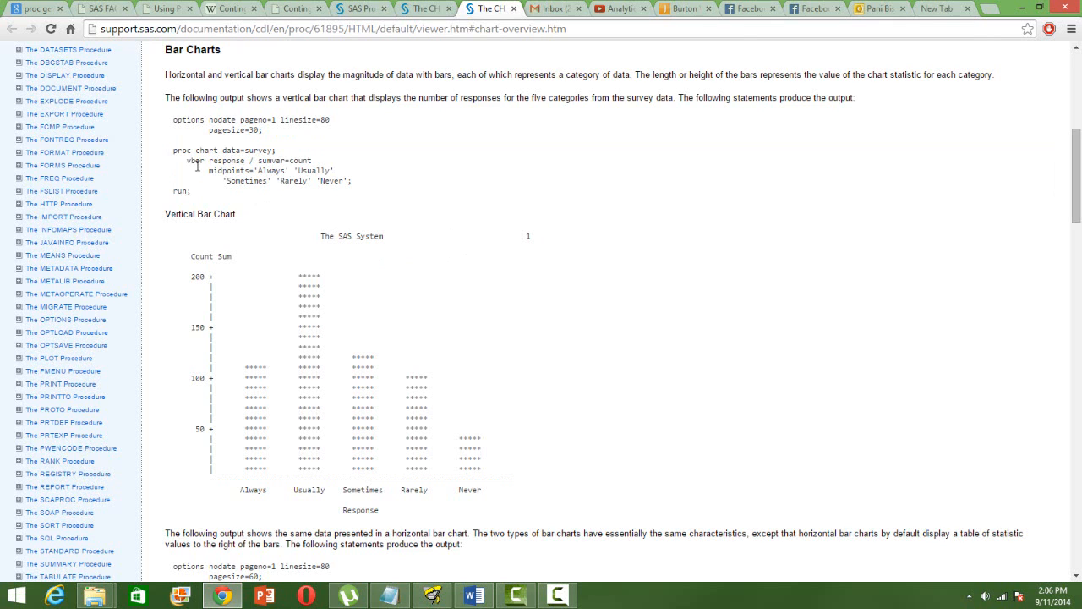
pyautogui.doubleClick(226, 161)
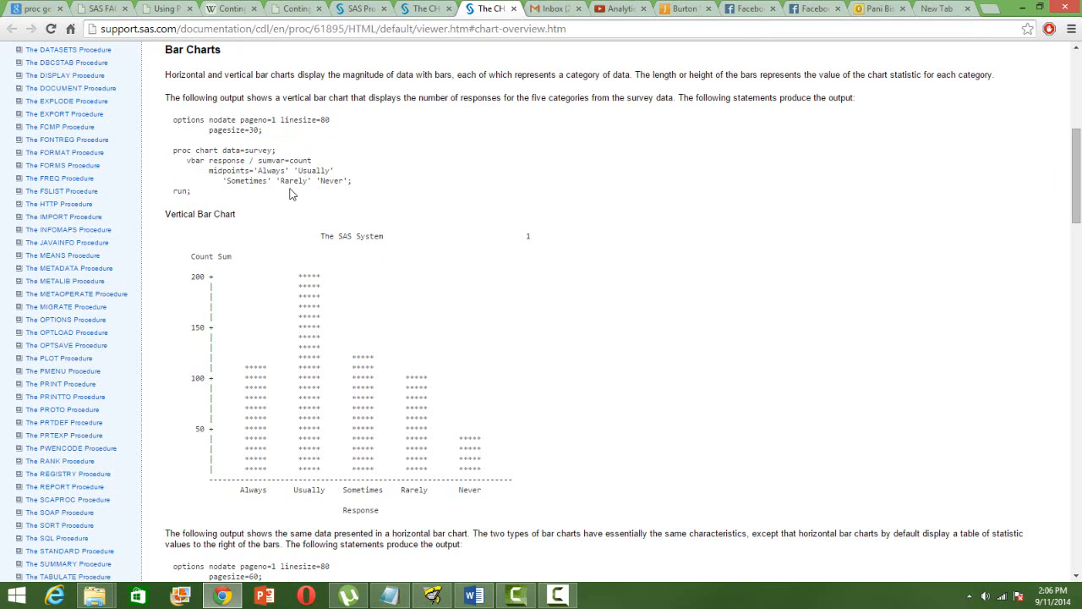
pyautogui.doubleClick(301, 161)
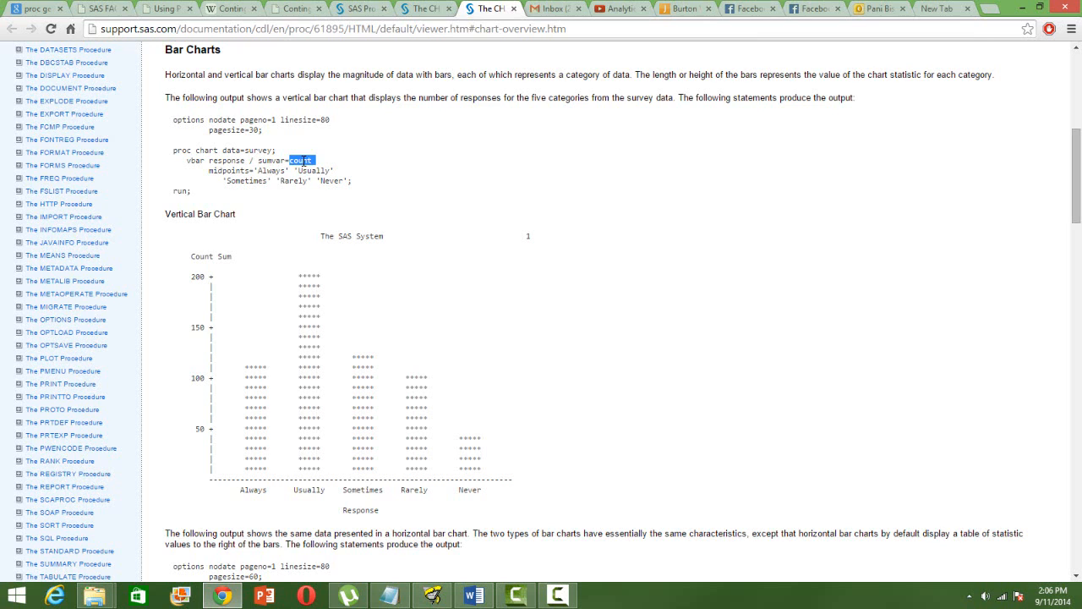
pyautogui.click(300, 159)
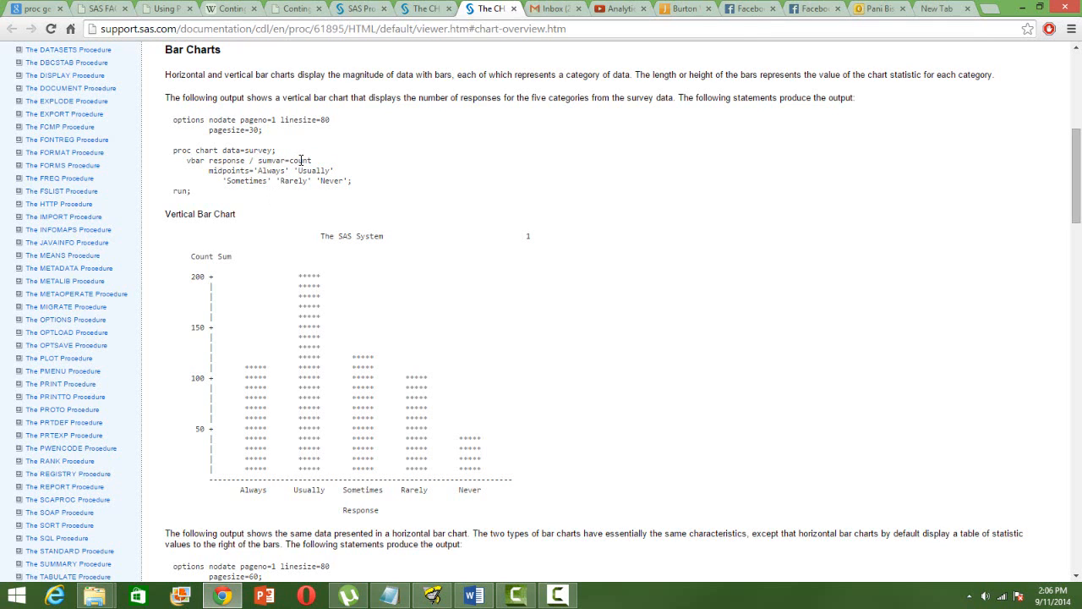
pyautogui.moveTo(308, 237)
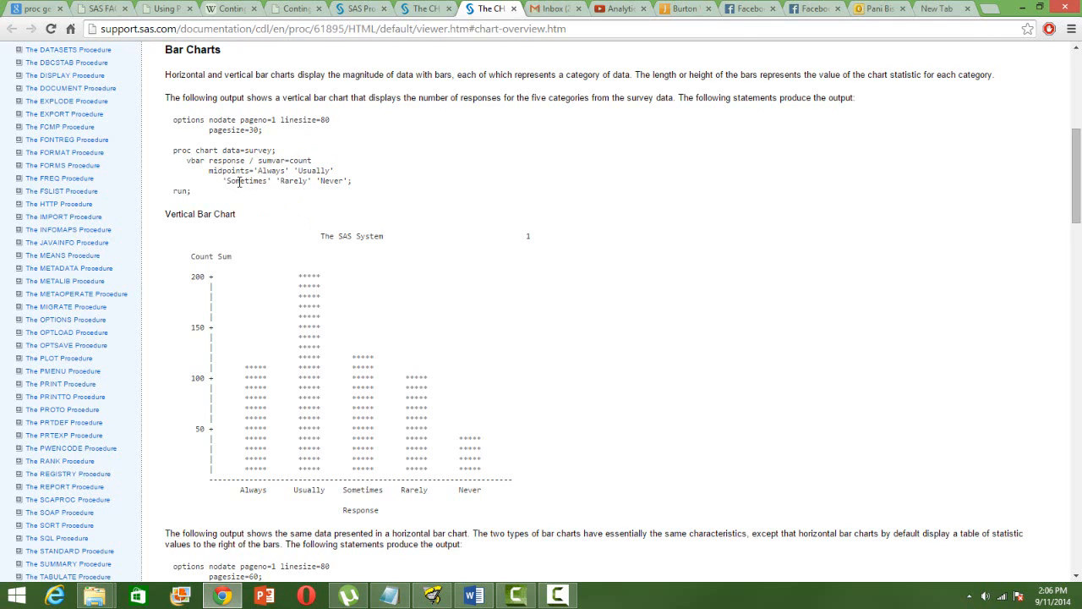
pyautogui.moveTo(463, 400)
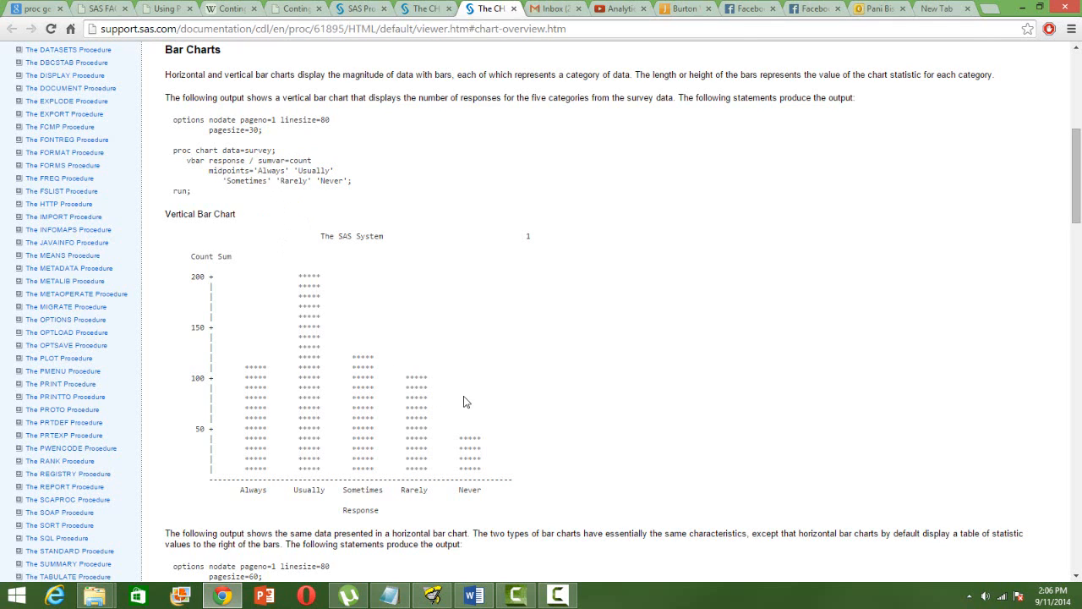
pyautogui.moveTo(545, 449)
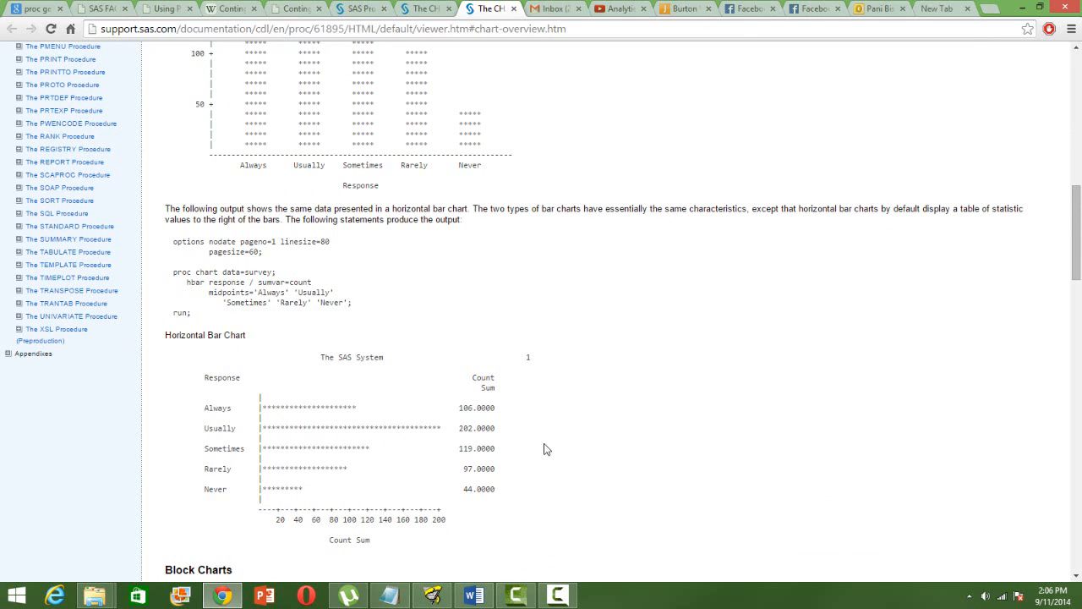
pyautogui.moveTo(182, 301)
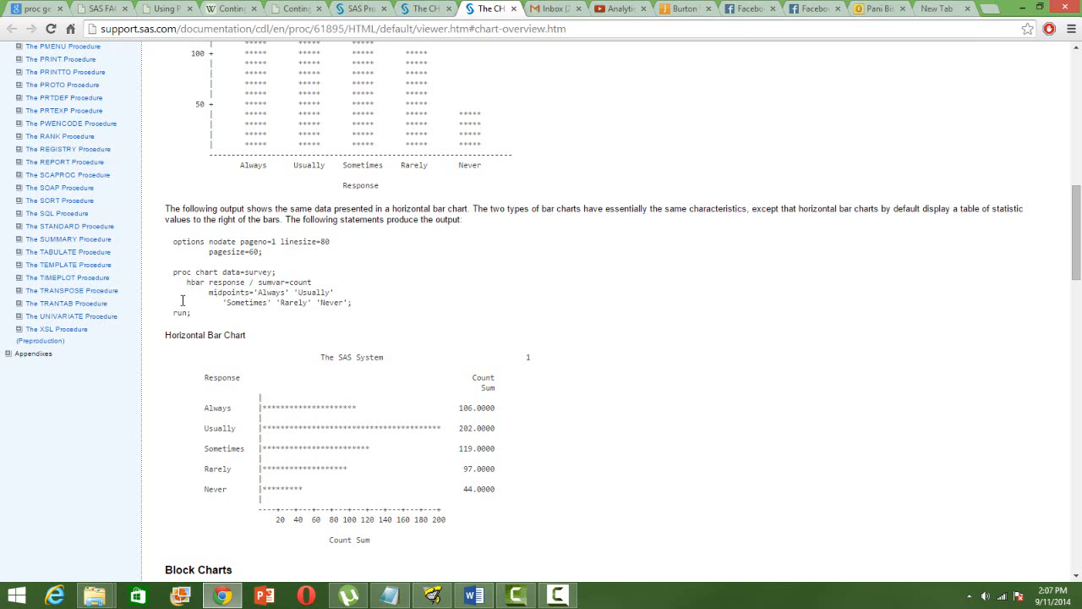
pyautogui.moveTo(623, 361)
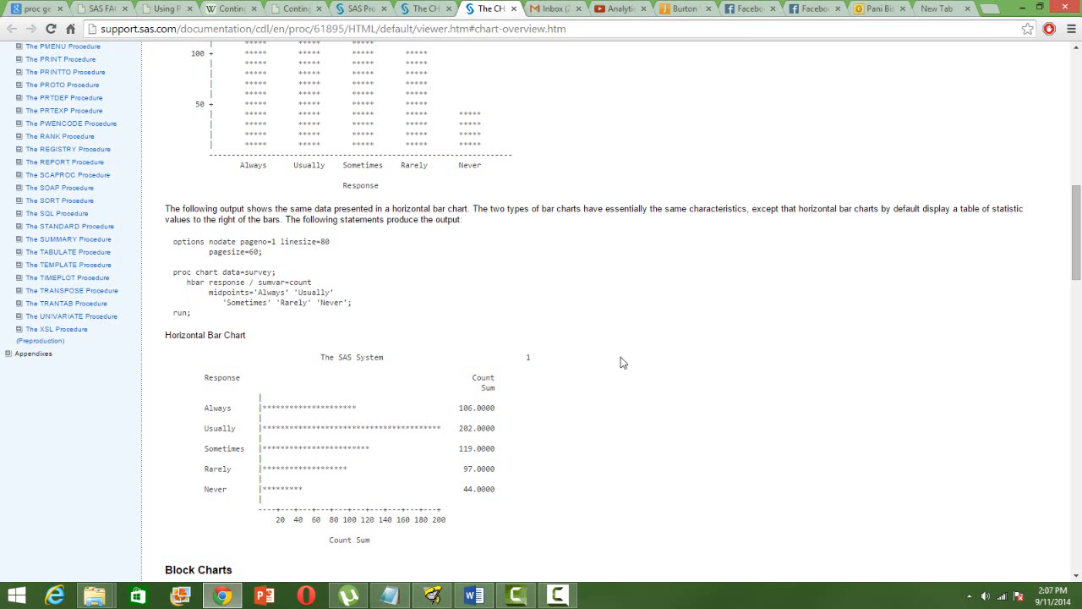
# Step: Scroll on to the horizontal bar chart example and its output
pyautogui.scroll(-3)
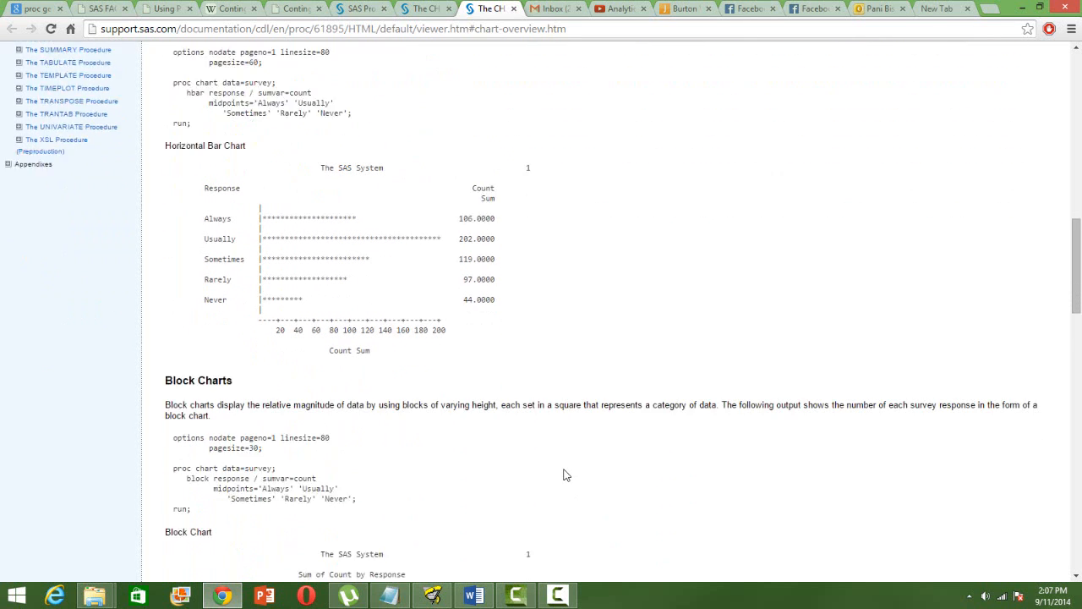
# Step: Scroll past the Block Chart output to the Pie Charts example code and output
pyautogui.scroll(-3)
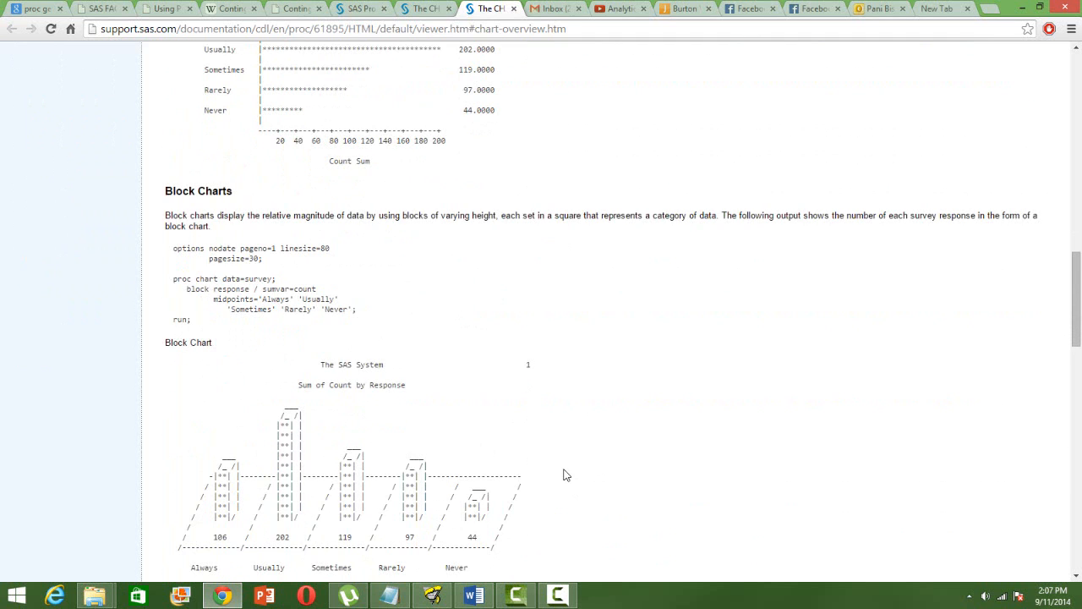
pyautogui.scroll(-3)
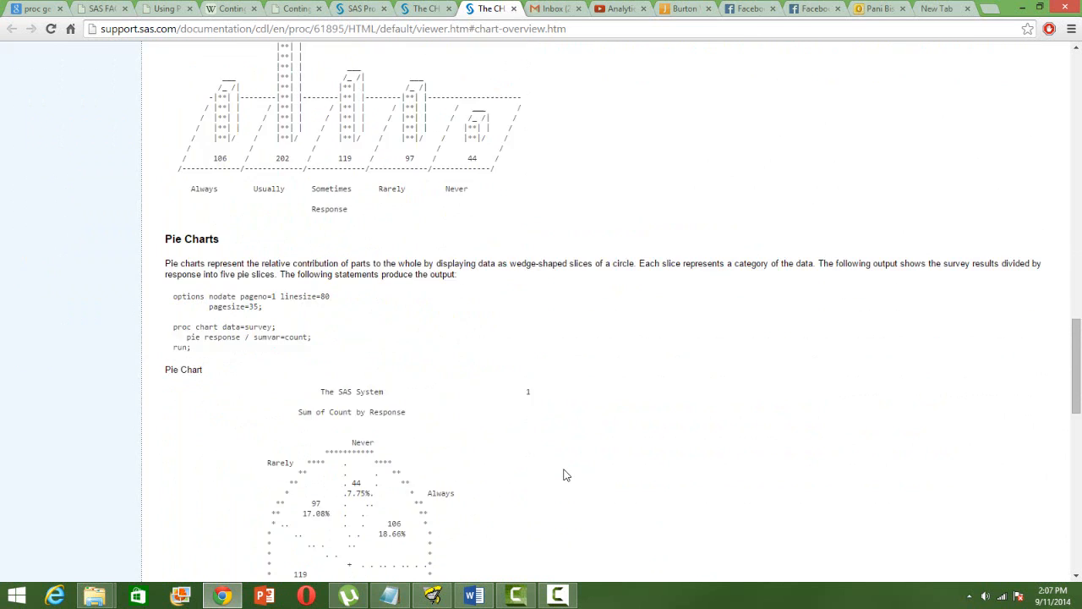
pyautogui.scroll(-3)
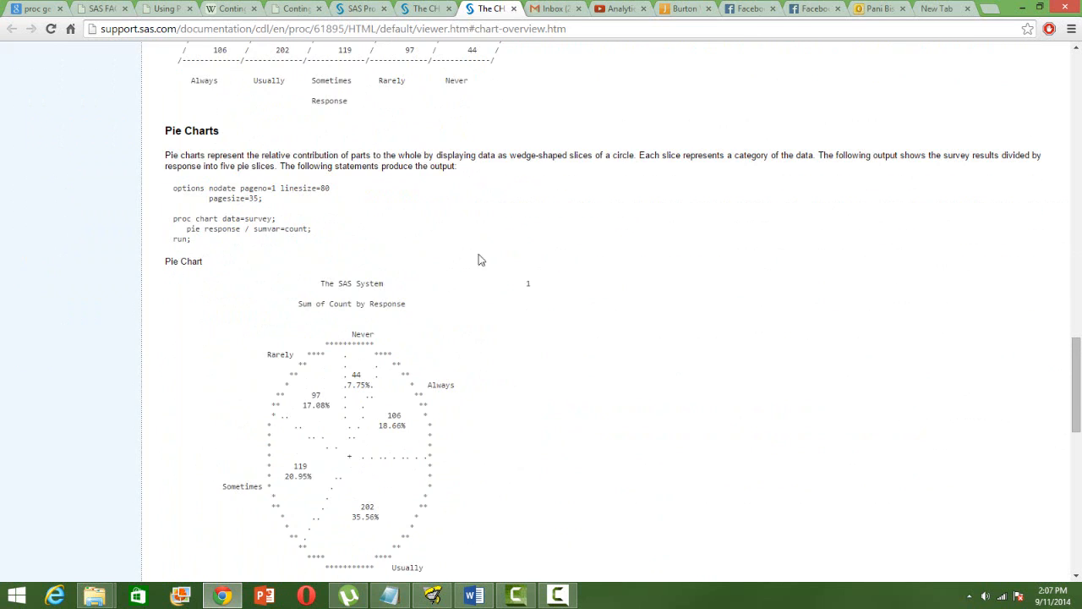
pyautogui.moveTo(213, 244)
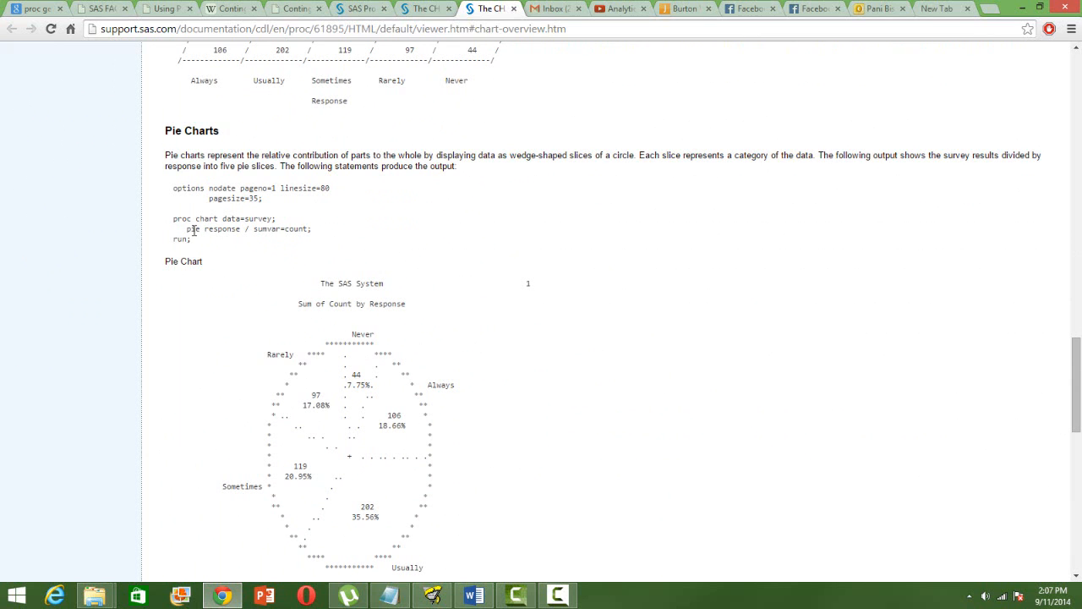
pyautogui.moveTo(237, 336)
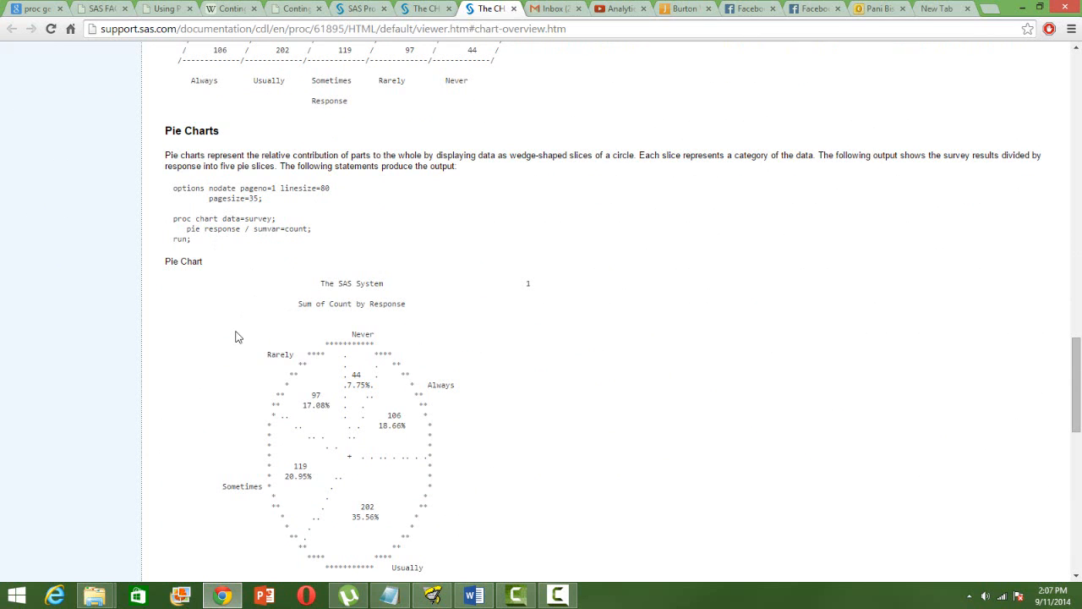
pyautogui.moveTo(558, 470)
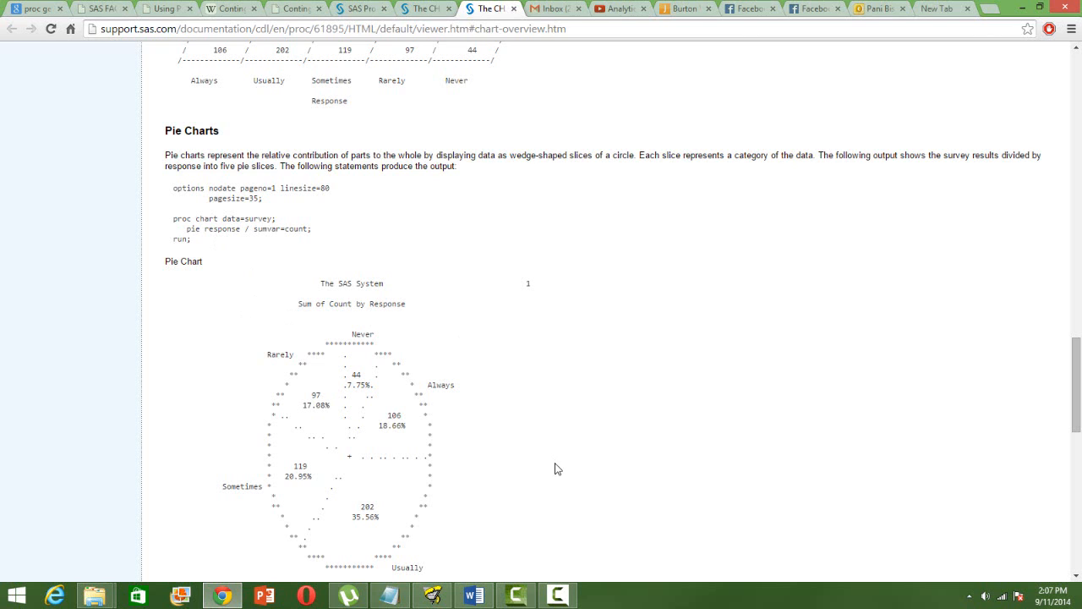
pyautogui.scroll(-3)
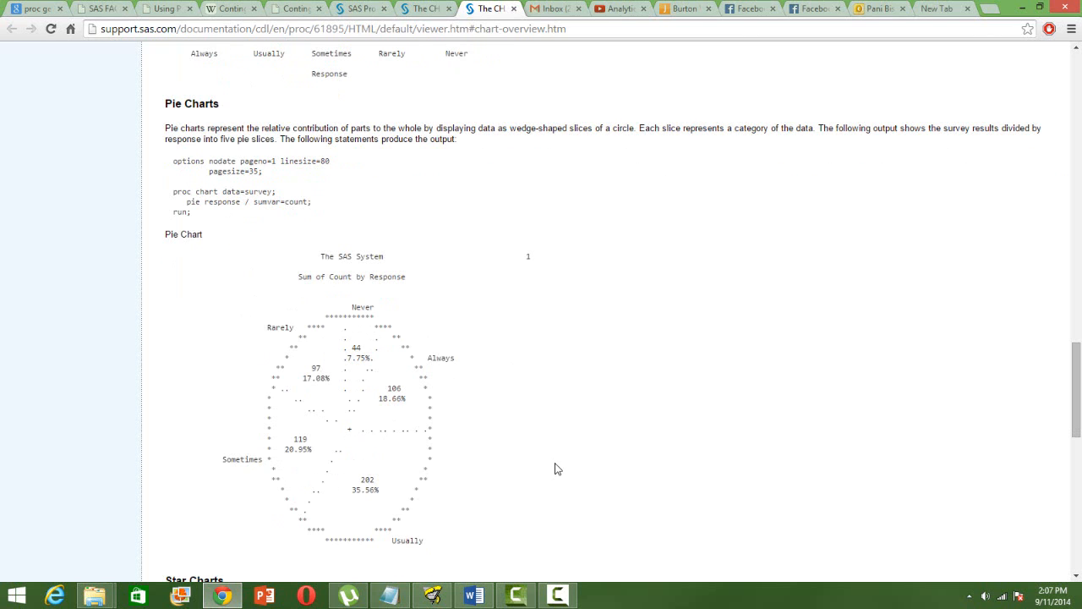